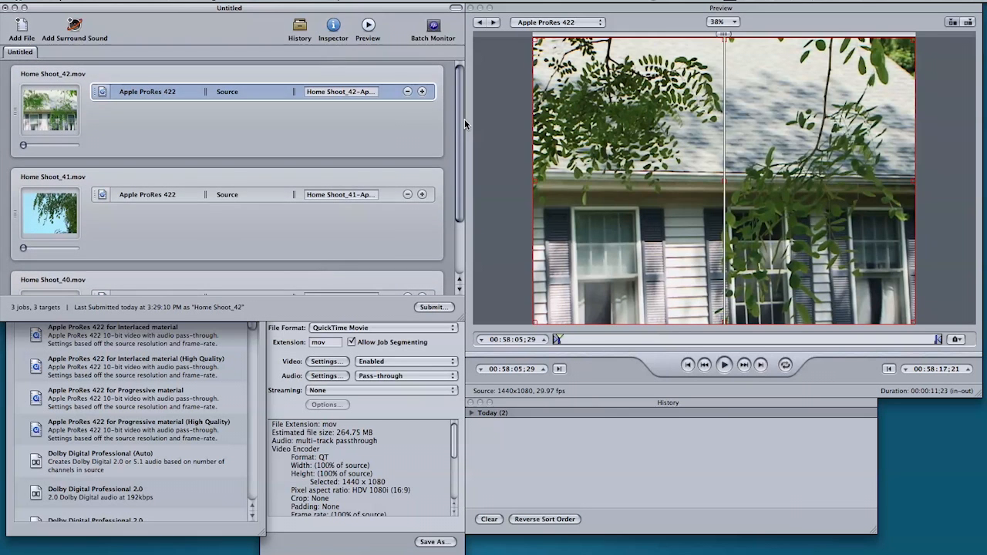
{"action": "mouse_move", "coordinate": [185, 105]}
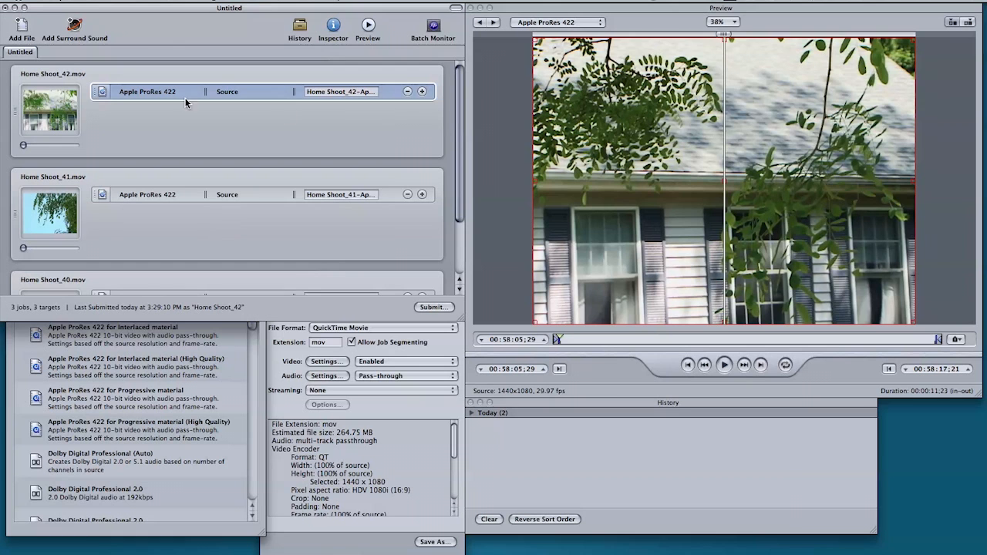
{"action": "mouse_move", "coordinate": [362, 327]}
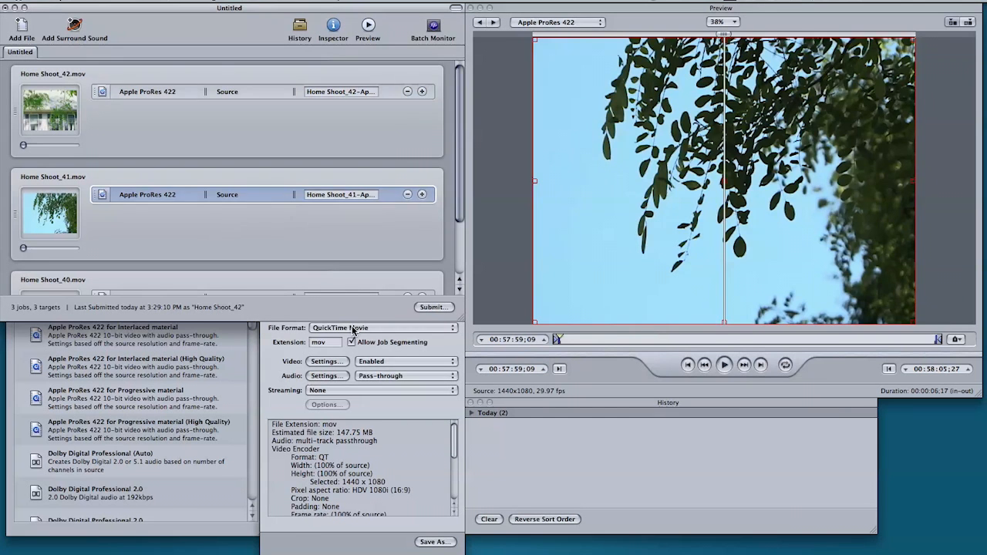
- Scroll through the batch to review the three Home Shoot movies' ProRes 422 targets
{"action": "scroll", "scroll_direction": "down", "scroll_amount": 3}
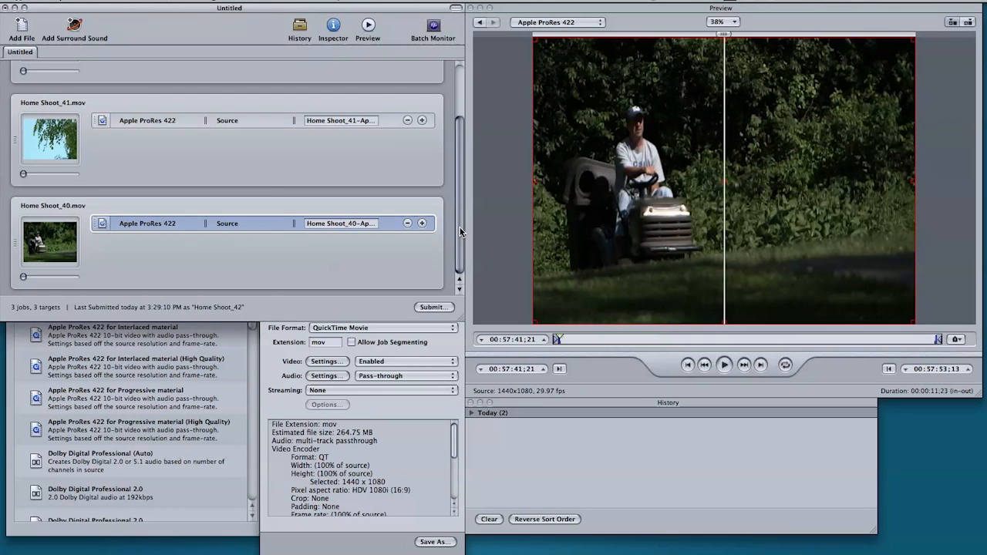
{"action": "scroll", "scroll_direction": "up", "scroll_amount": 3}
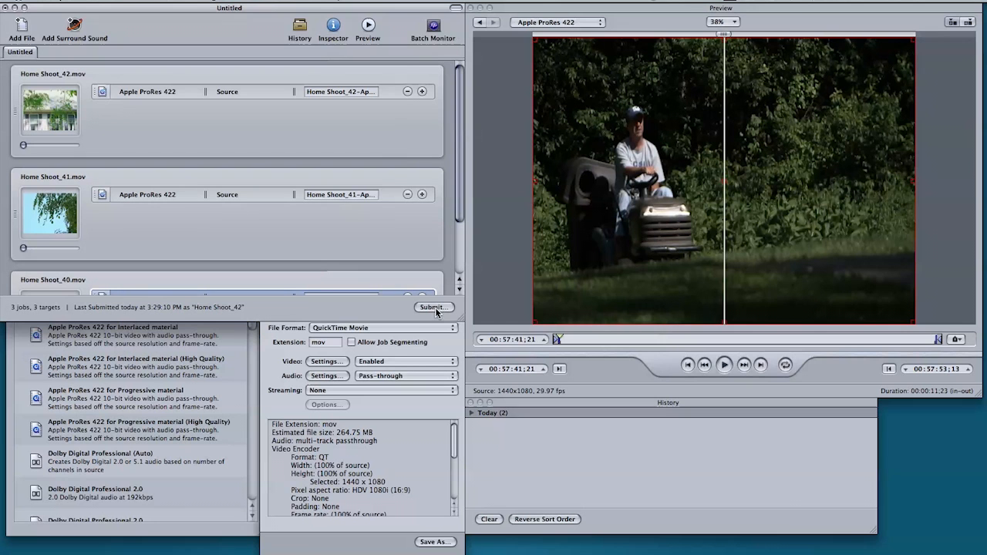
- Submit the Home Shoot batch to the Fast cluster at High priority and view it in Batch Monitor
{"action": "left_click", "coordinate": [434, 307]}
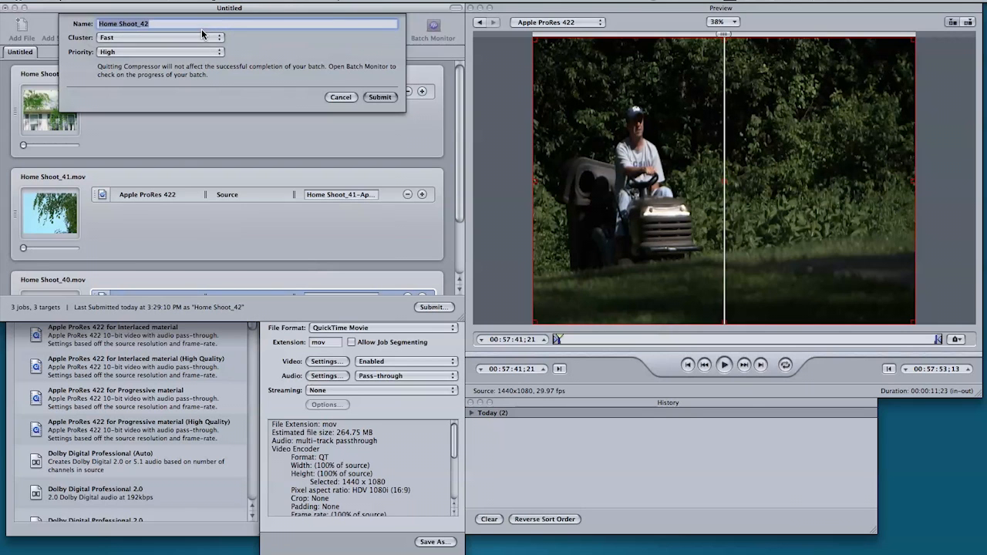
{"action": "mouse_move", "coordinate": [380, 97]}
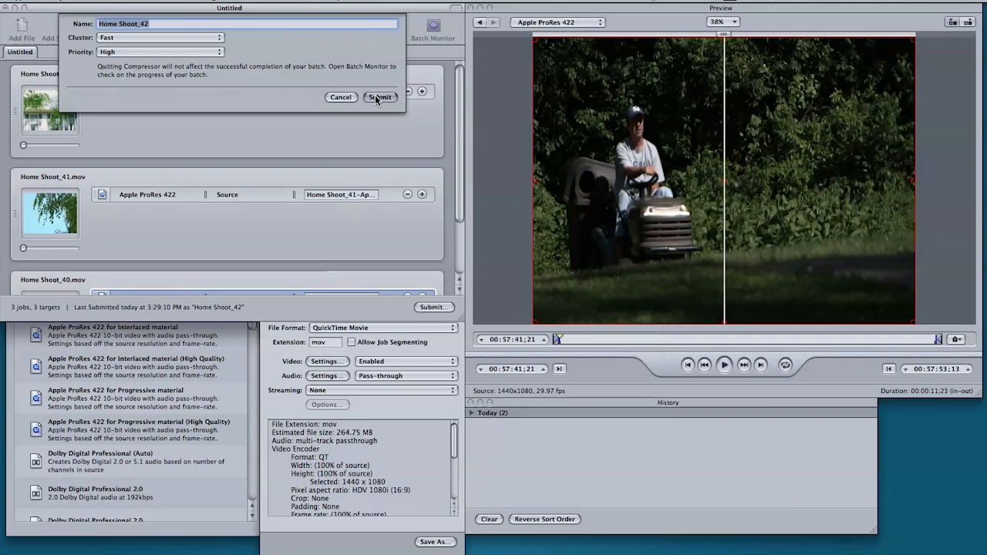
{"action": "left_click", "coordinate": [379, 97]}
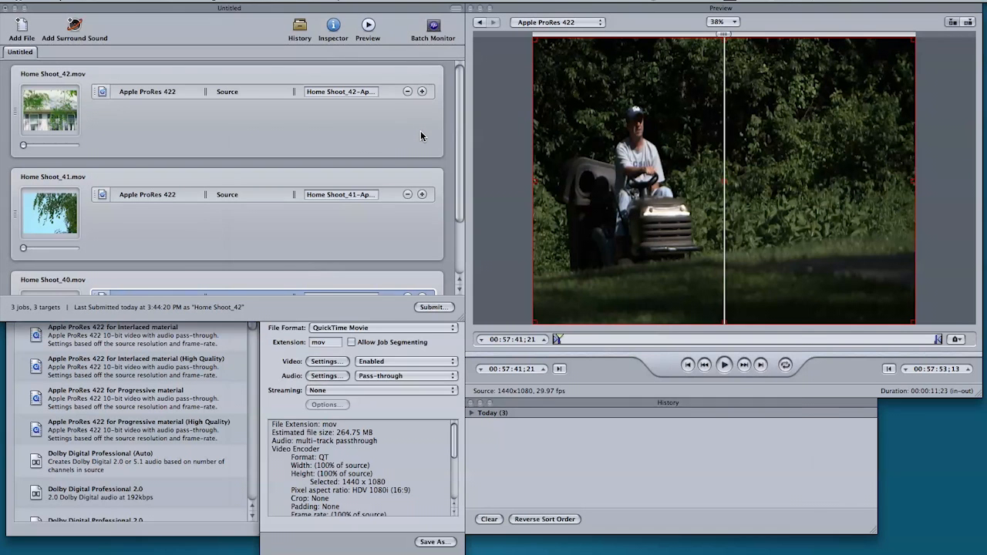
{"action": "left_click", "coordinate": [432, 25]}
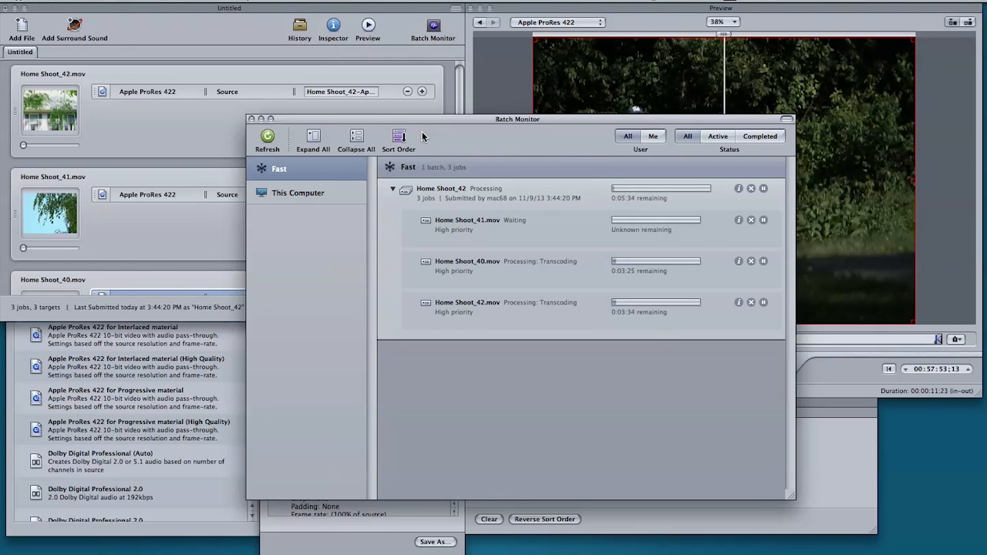
{"action": "mouse_move", "coordinate": [515, 315]}
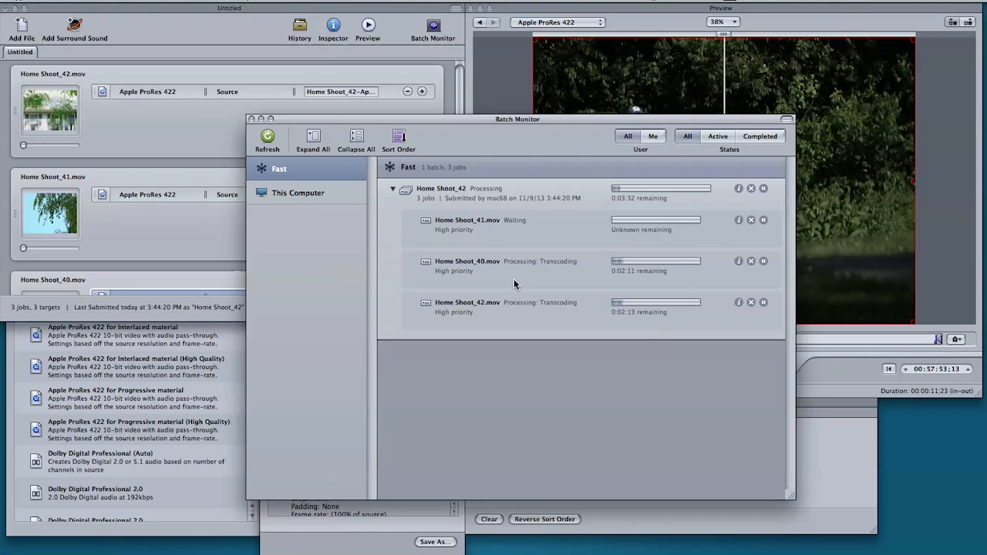
{"action": "mouse_move", "coordinate": [476, 268]}
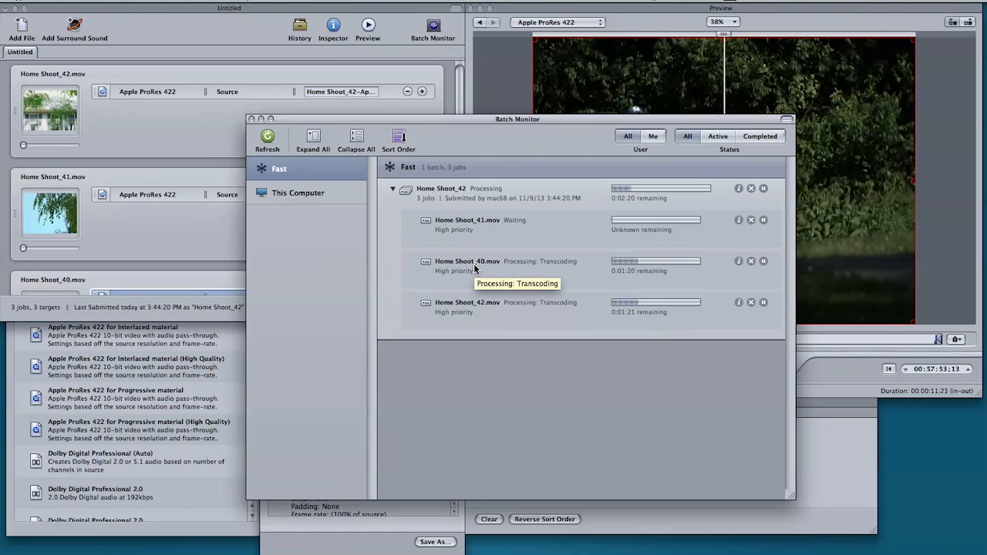
{"action": "mouse_move", "coordinate": [568, 288]}
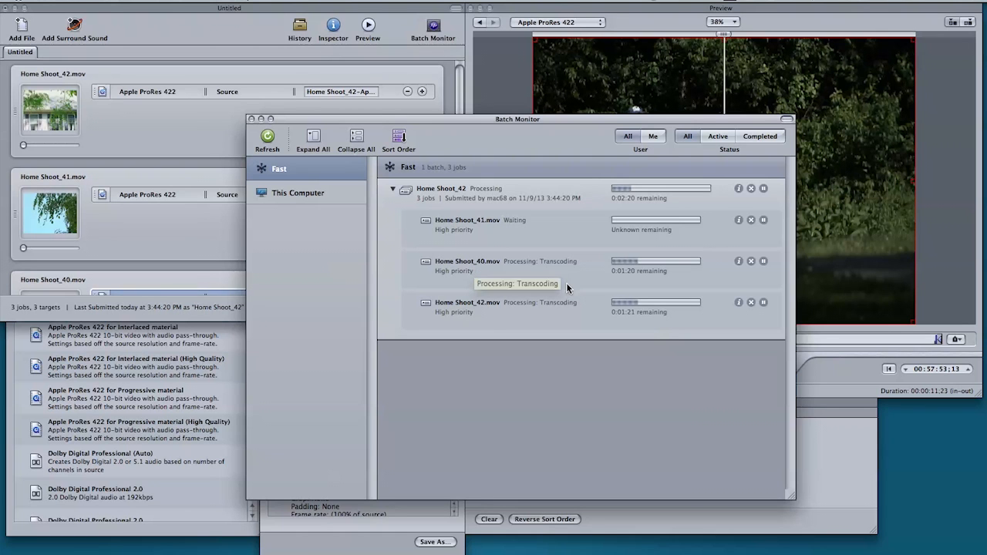